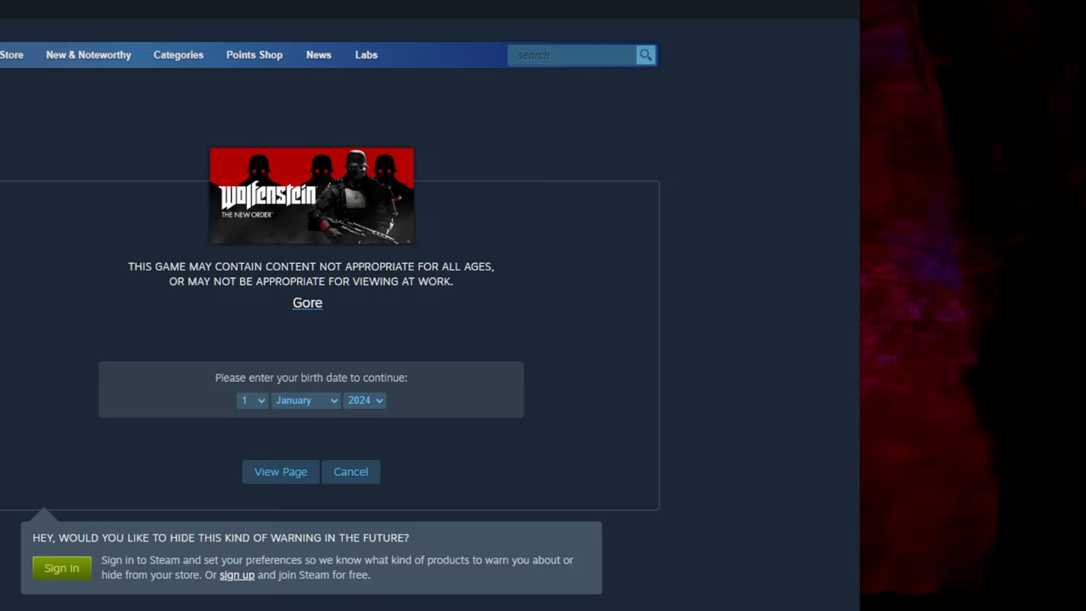
- Pass the age gate and view the Wolfenstein: The New Order page's SteamDB price and player-count panels
{"action": "left_click", "coordinate": [280, 472]}
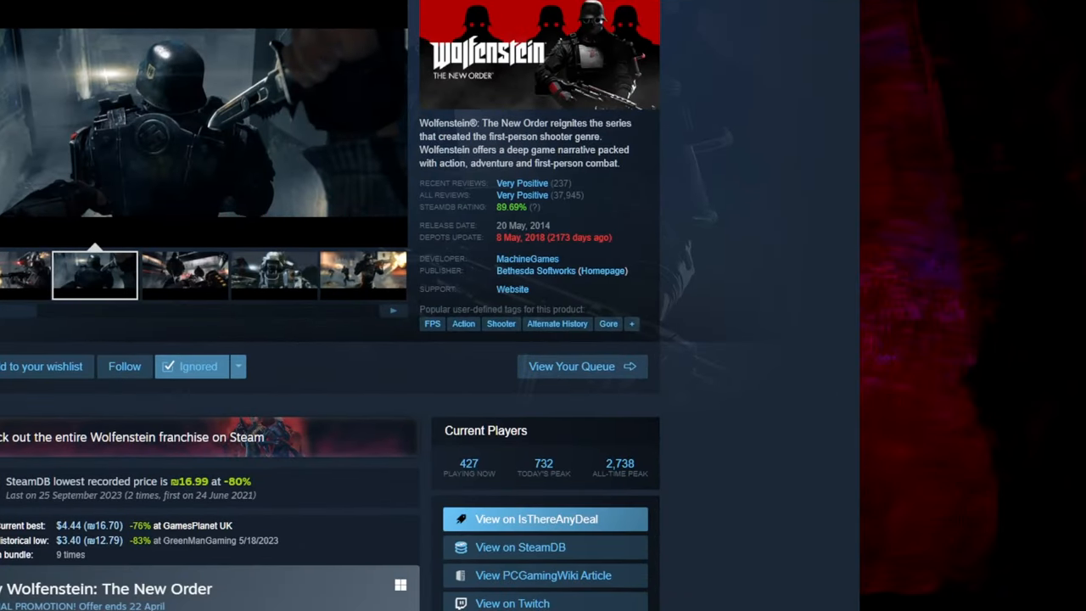
{"action": "left_click", "coordinate": [536, 519]}
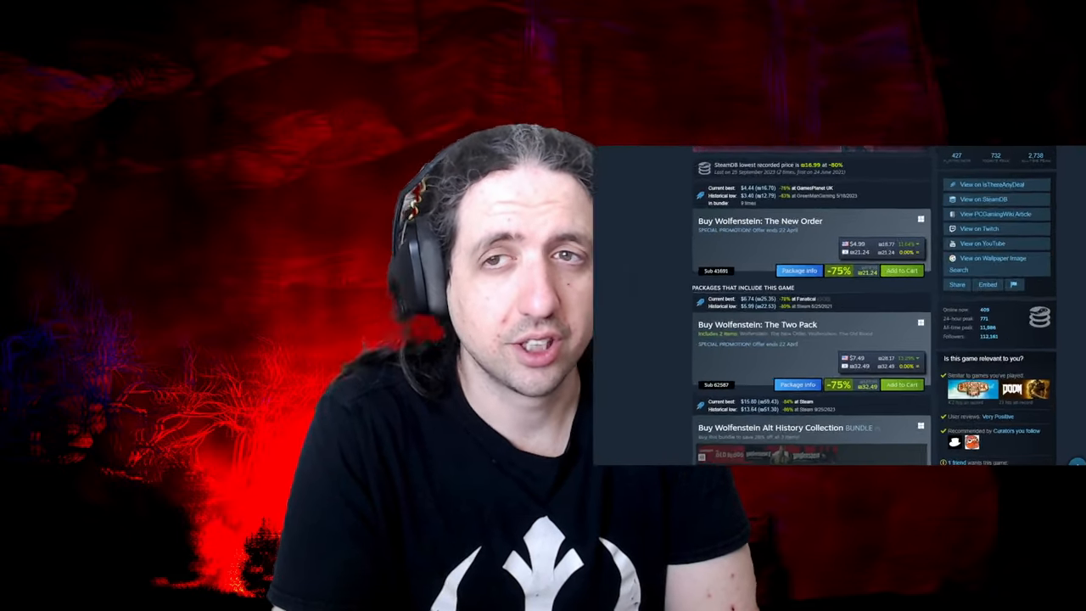
- Bring up the Augmented Steam actions for the selected word 'Wolfenstein' in the purchase title
{"action": "right_click", "coordinate": [499, 142]}
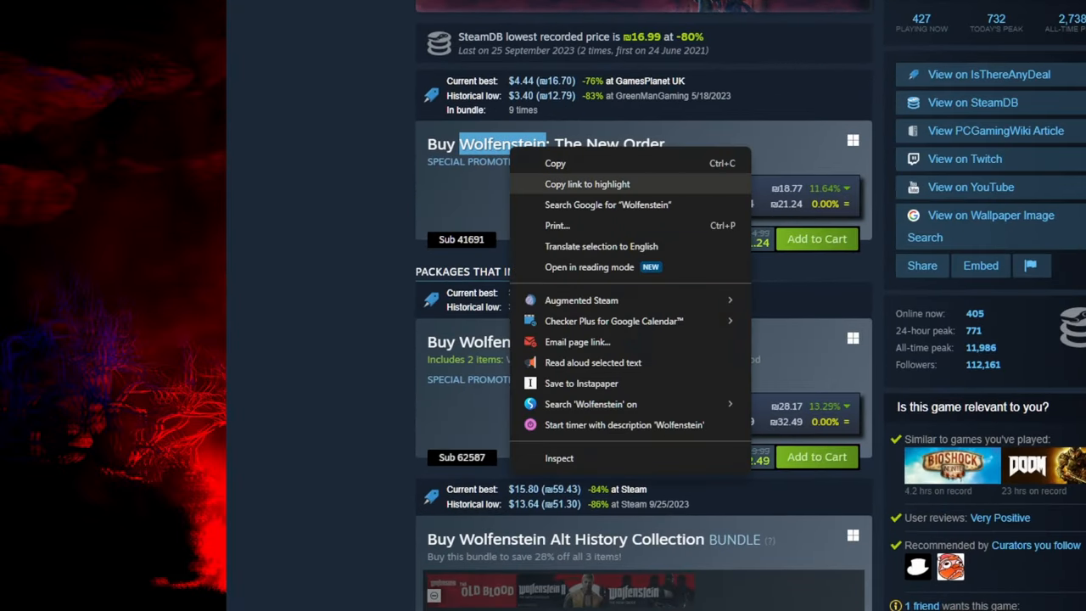
{"action": "mouse_move", "coordinate": [580, 299]}
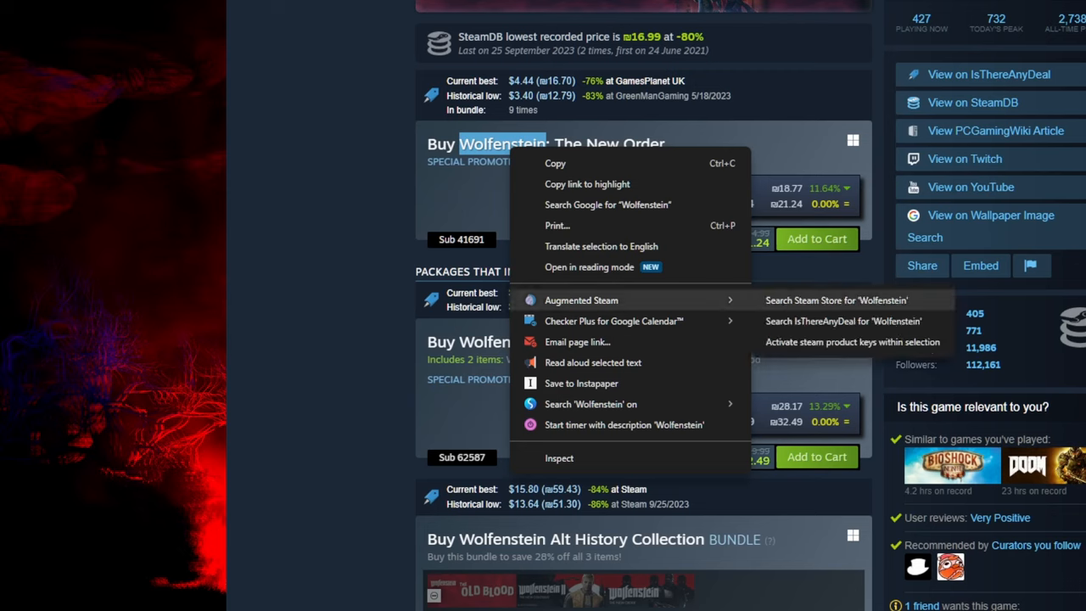
{"action": "mouse_move", "coordinate": [842, 321]}
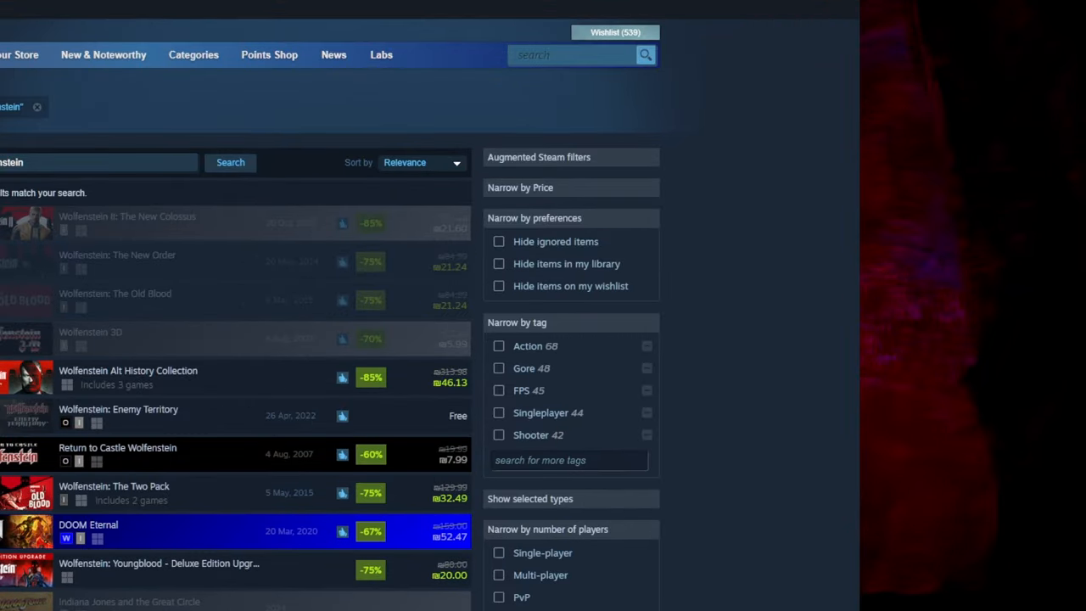
{"action": "mouse_move", "coordinate": [119, 416]}
{"action": "type", "text": "This is a no"}
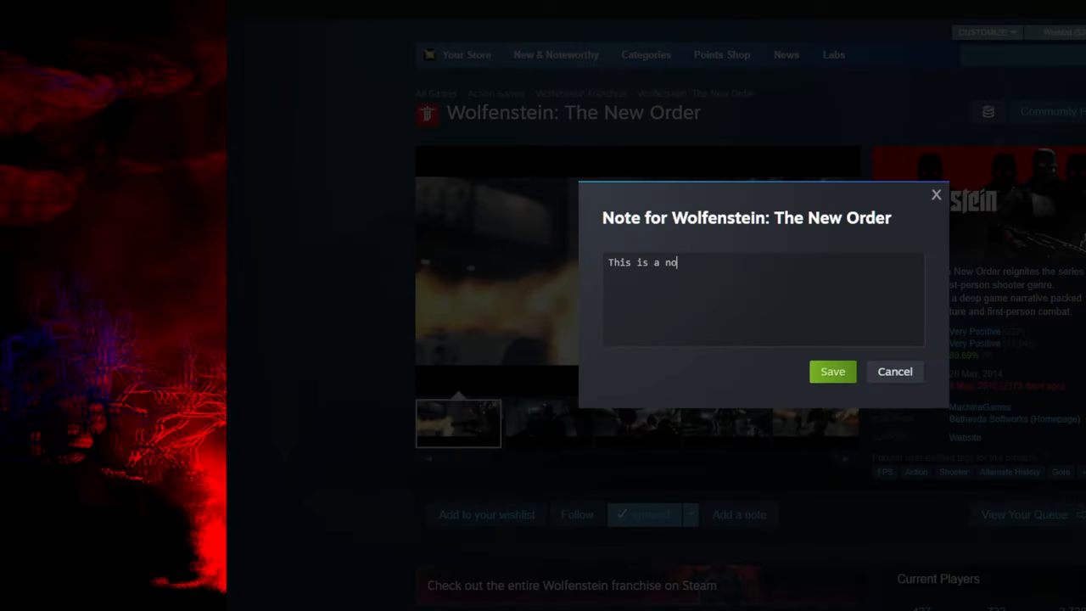
- Add a personal note to Wolfenstein: The New Order via the Add a note dialog
{"action": "left_click", "coordinate": [832, 370]}
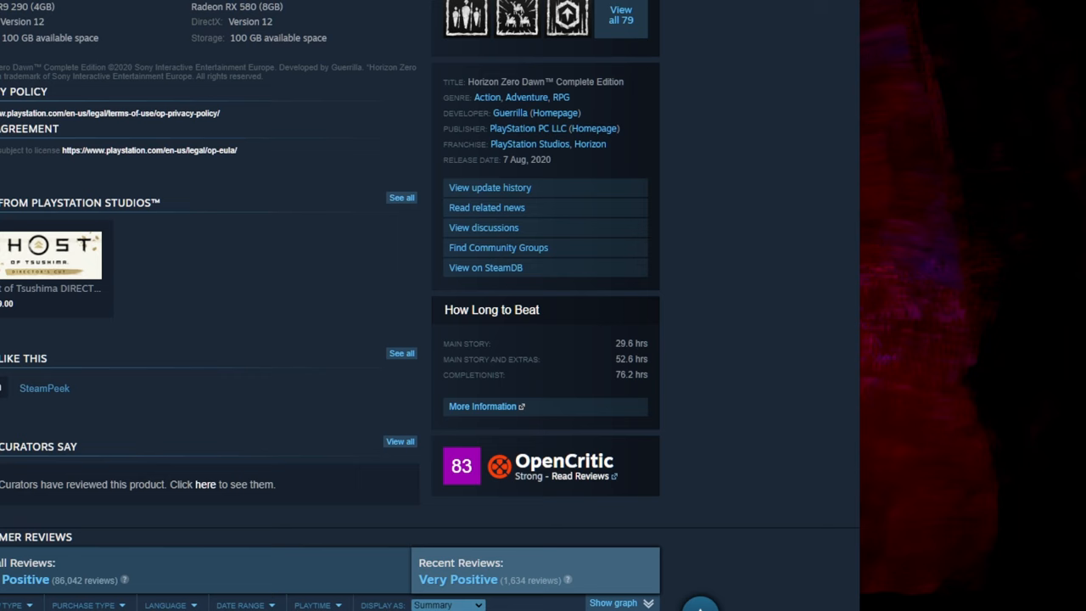
- Scroll Horizon Zero Dawn's page through How Long to Beat, OpenCritic and the View on… links
{"action": "scroll", "scroll_direction": "up", "scroll_amount": 3}
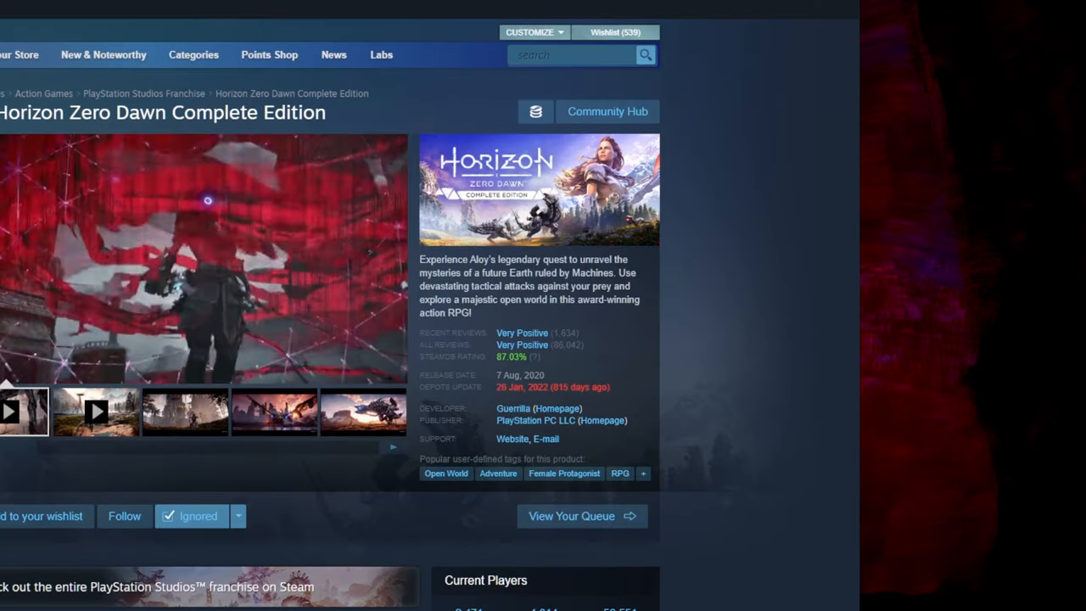
{"action": "scroll", "scroll_direction": "down", "scroll_amount": 3}
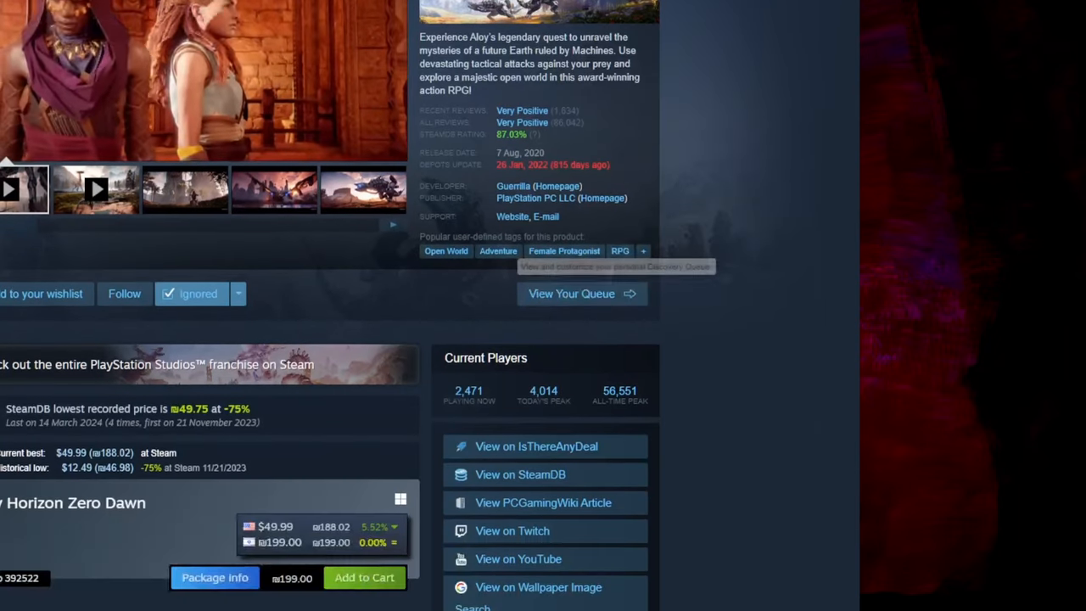
{"action": "scroll", "scroll_direction": "down", "scroll_amount": 3}
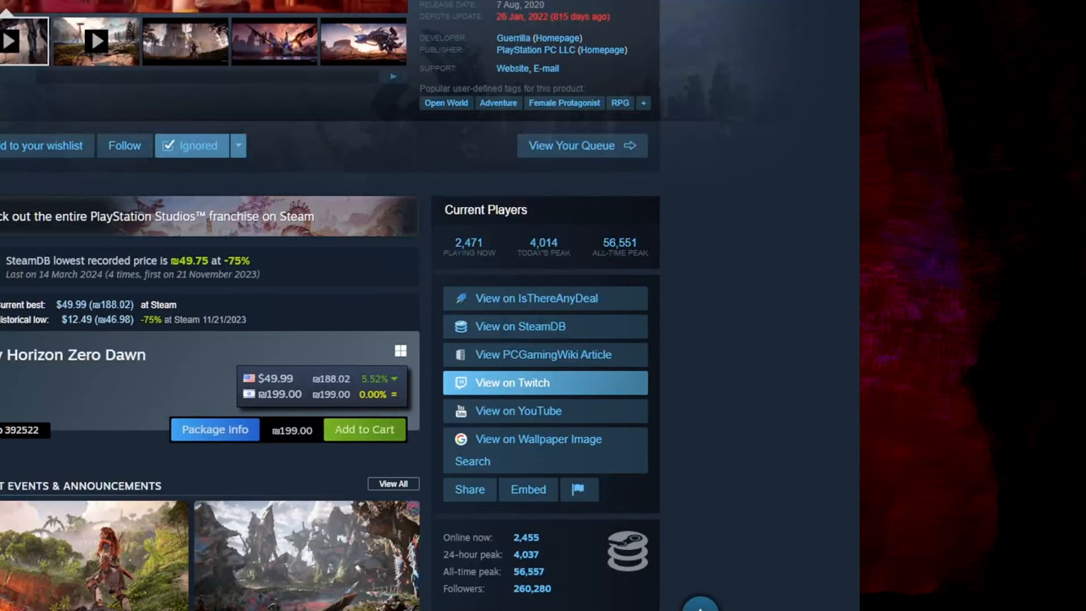
{"action": "mouse_move", "coordinate": [520, 326]}
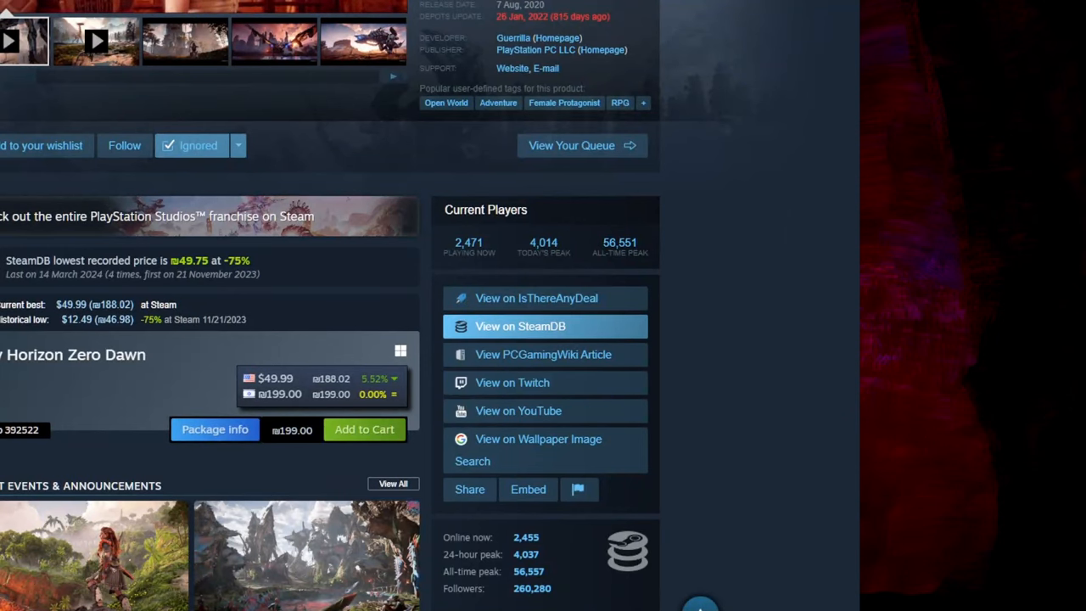
{"action": "scroll", "scroll_direction": "down", "scroll_amount": 3}
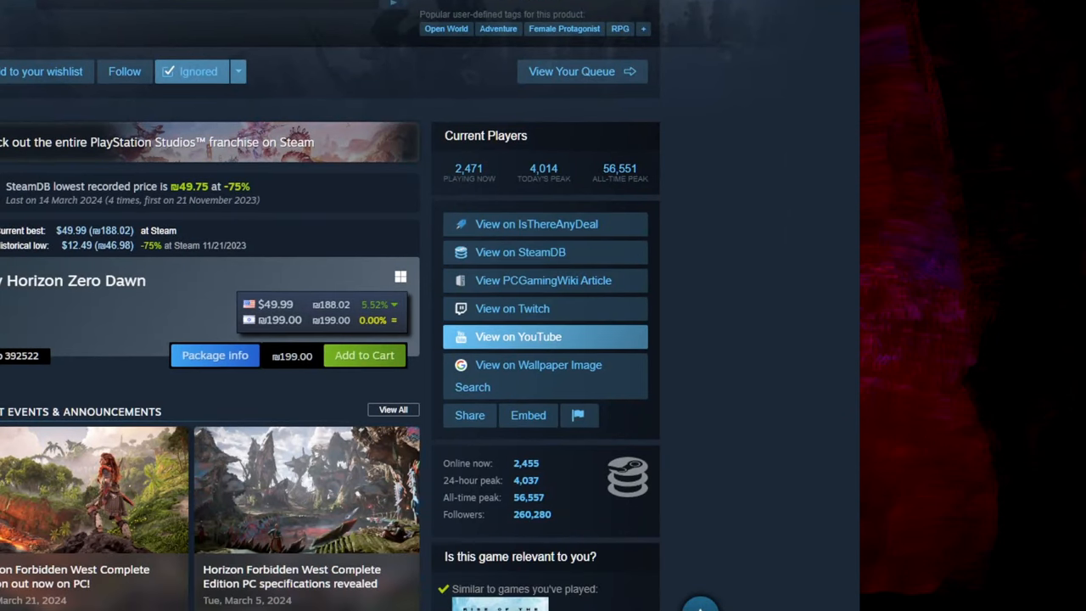
{"action": "scroll", "scroll_direction": "down", "scroll_amount": 3}
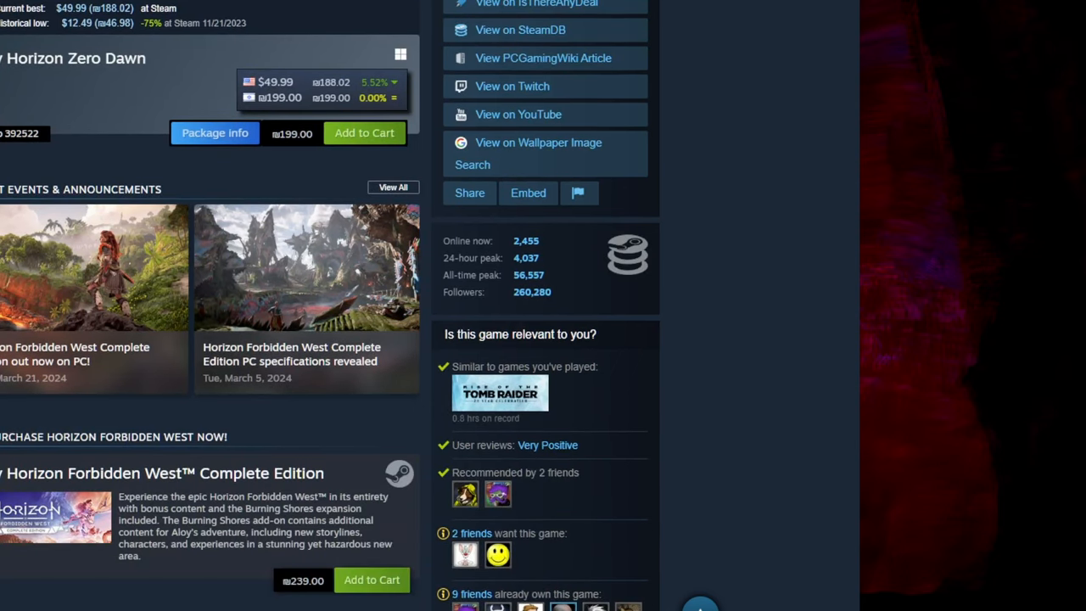
{"action": "scroll", "scroll_direction": "up", "scroll_amount": 3}
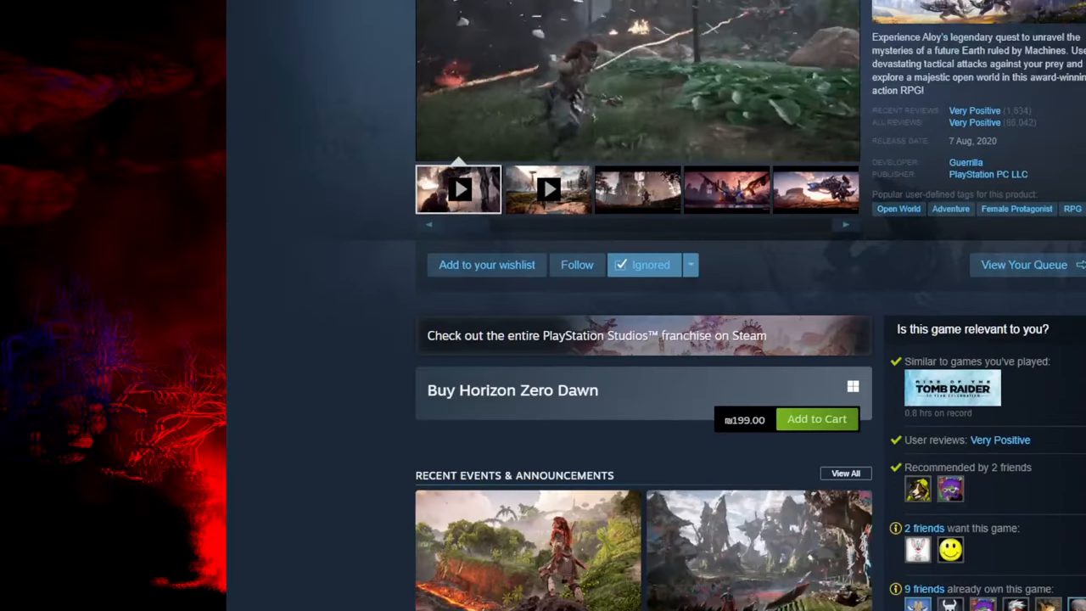
- Switch away to disable Augmented Steam so the Horizon Zero Dawn page shows a plain purchase box
{"action": "scroll", "scroll_direction": "down", "scroll_amount": 3}
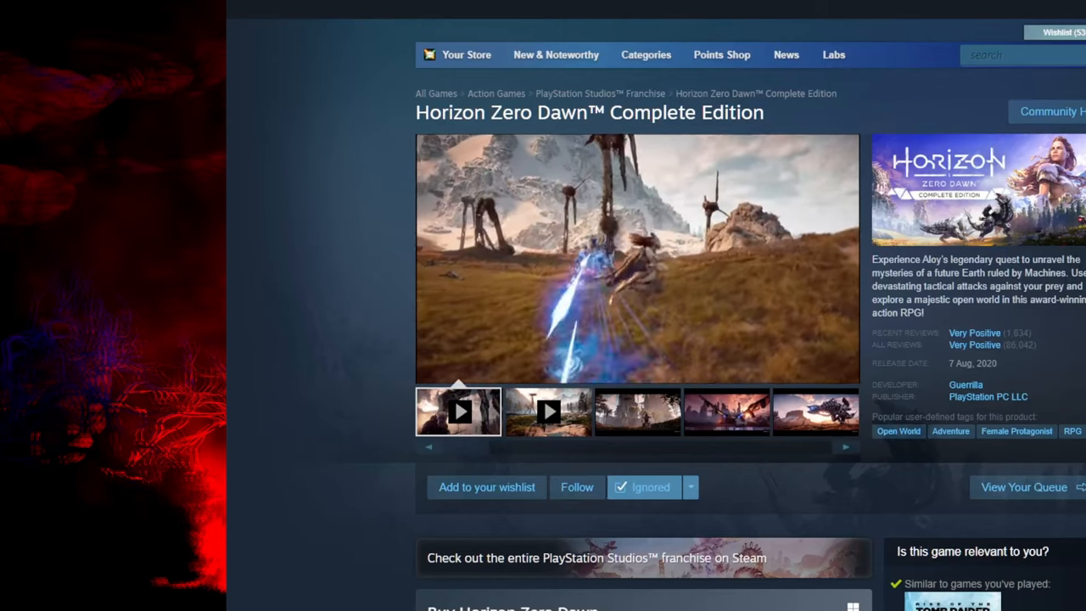
{"action": "key", "text": "alt+tab"}
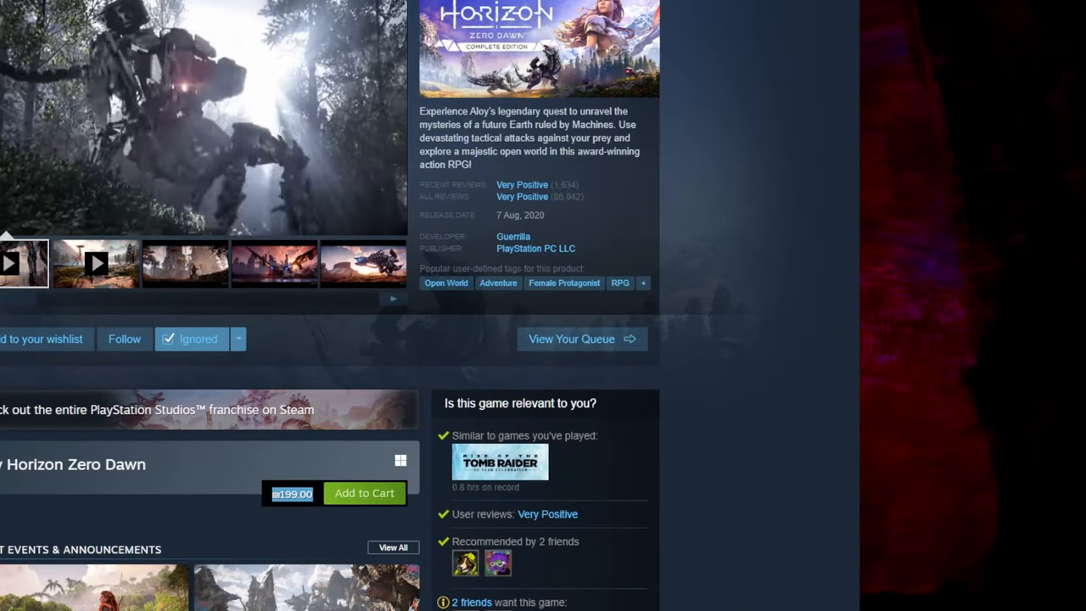
- Return to the Buy box and highlight the US listing's converted price and percentage difference
{"action": "scroll", "scroll_direction": "up", "scroll_amount": 3}
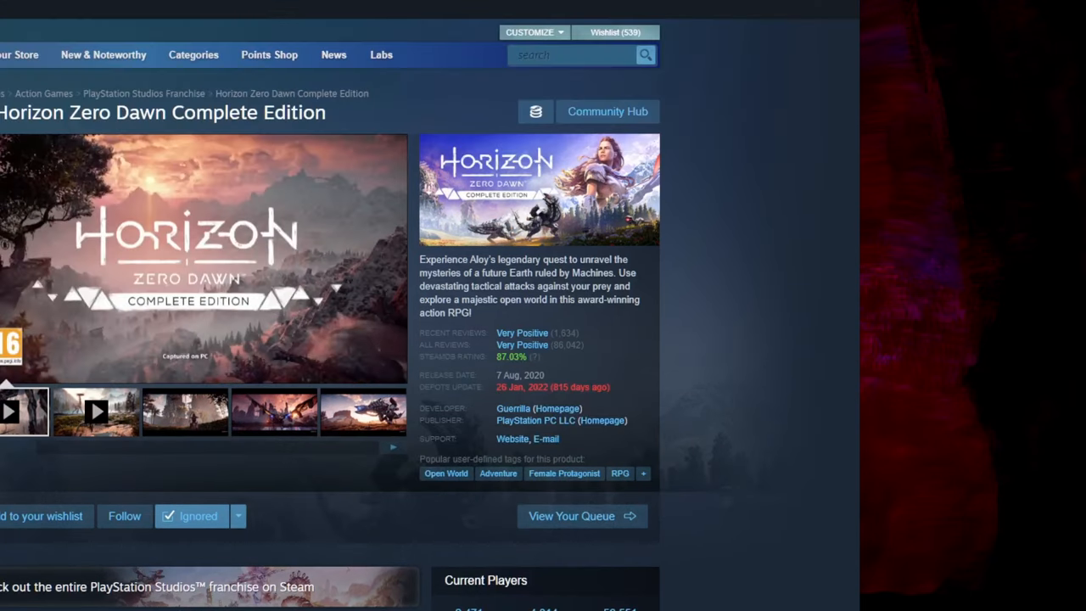
{"action": "scroll", "scroll_direction": "down", "scroll_amount": 3}
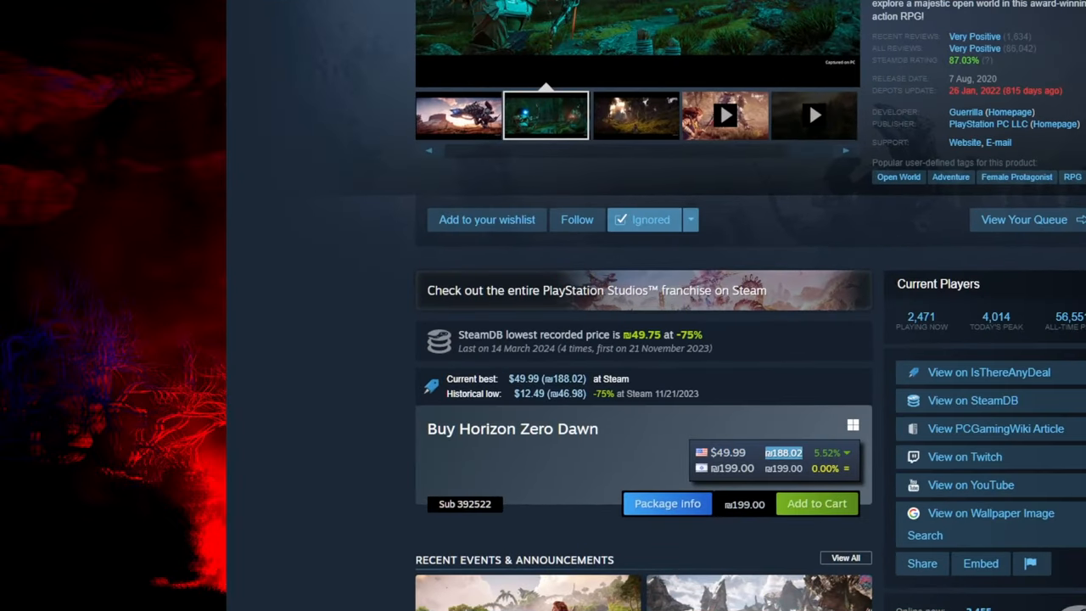
{"action": "left_click", "coordinate": [634, 116]}
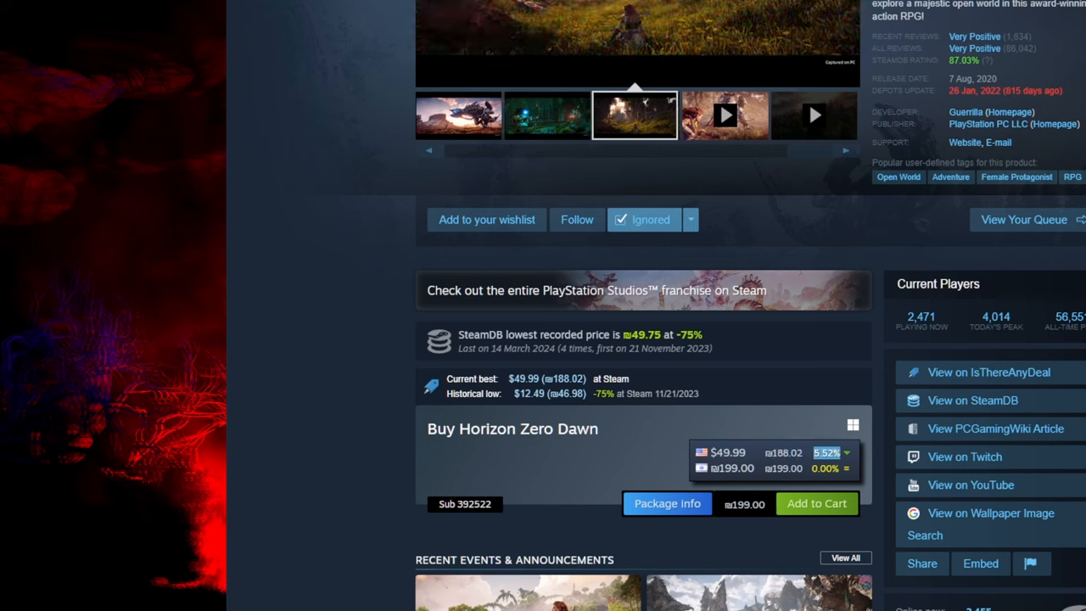
{"action": "left_click", "coordinate": [723, 115]}
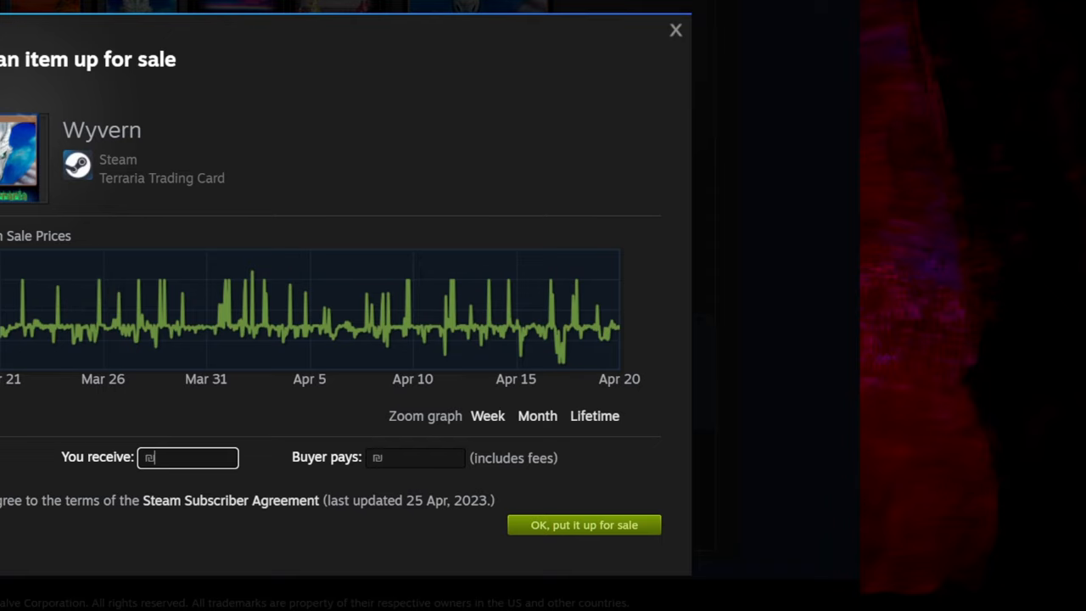
- Enter 0.21 as Buyer pays for the Wyvern card, then select the booster pack in the inventory
{"action": "type", "text": "0.21"}
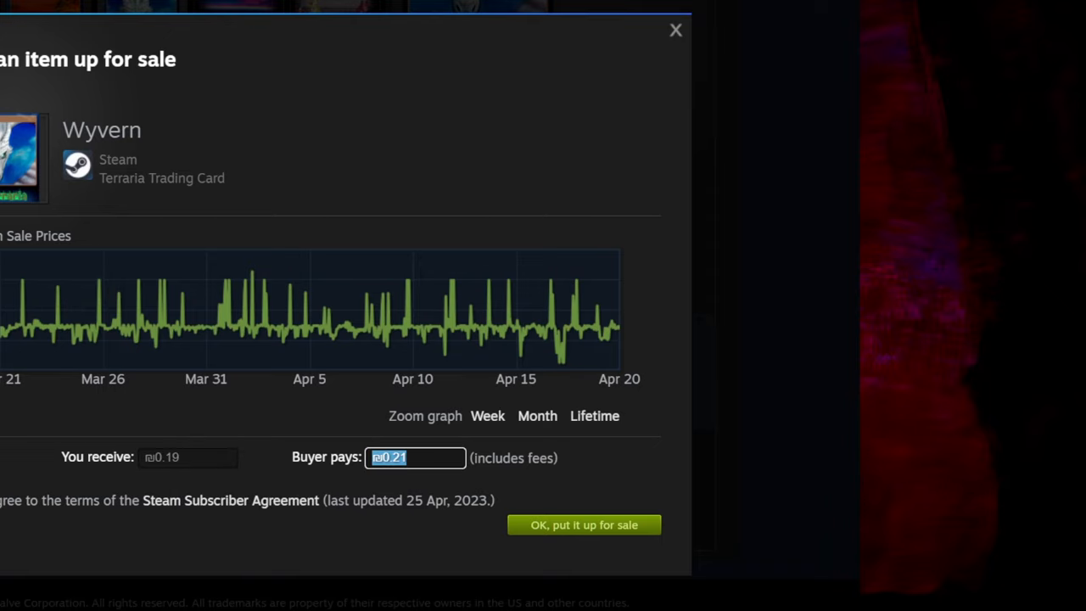
{"action": "left_click", "coordinate": [584, 524]}
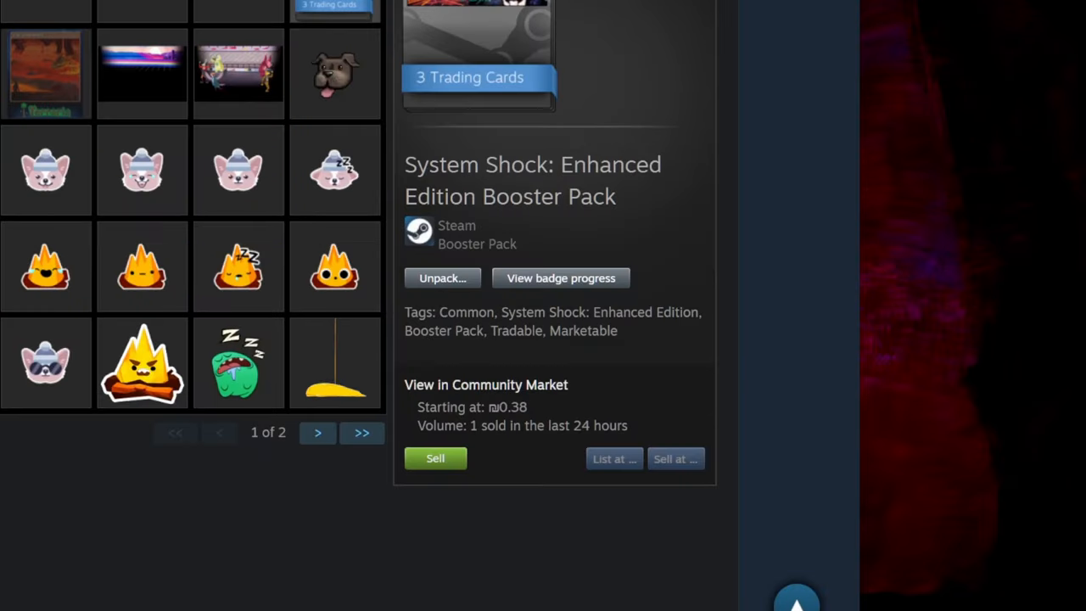
{"action": "scroll", "scroll_direction": "up", "scroll_amount": 3}
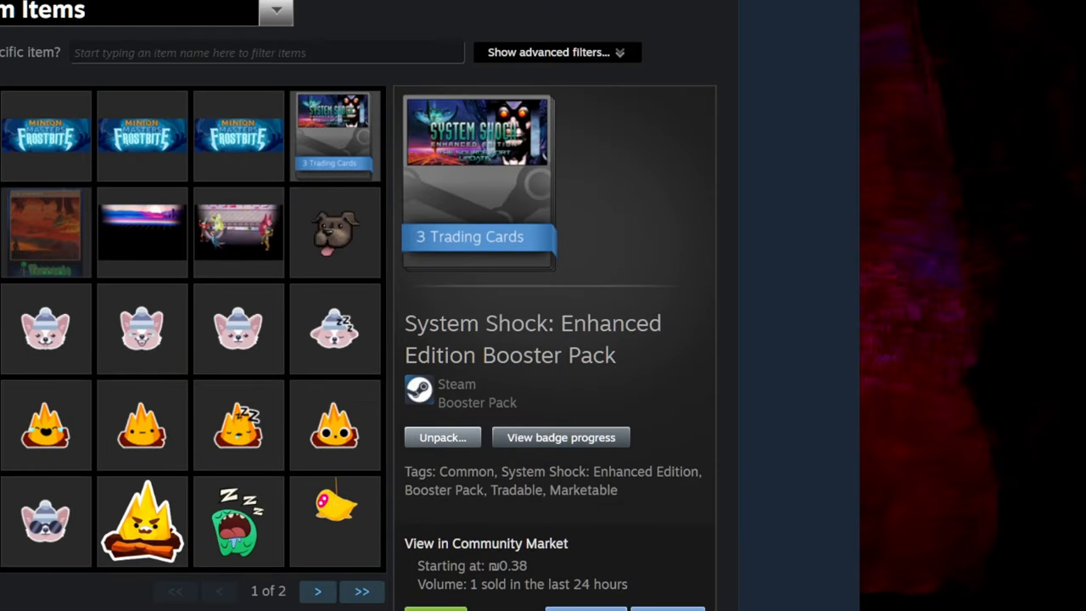